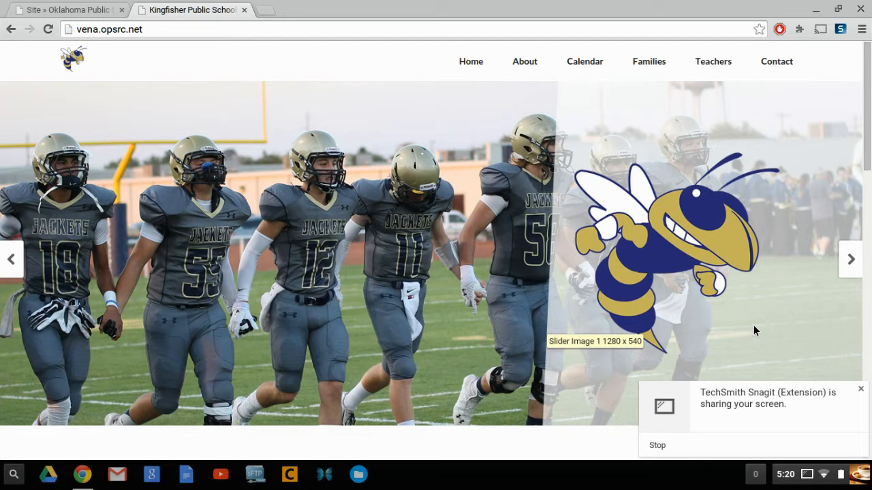
Step: Review the existing Middle School lunch menu PDF from the school homepage
left_click(861, 389)
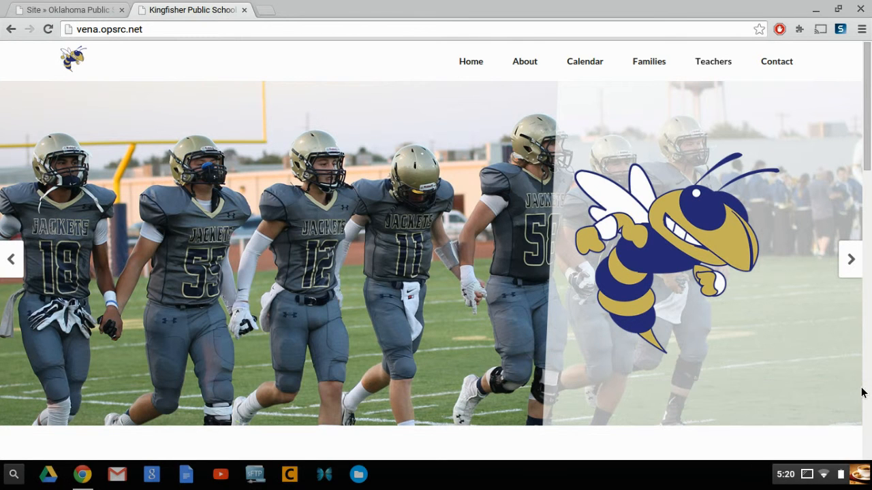
mouse_move(809, 357)
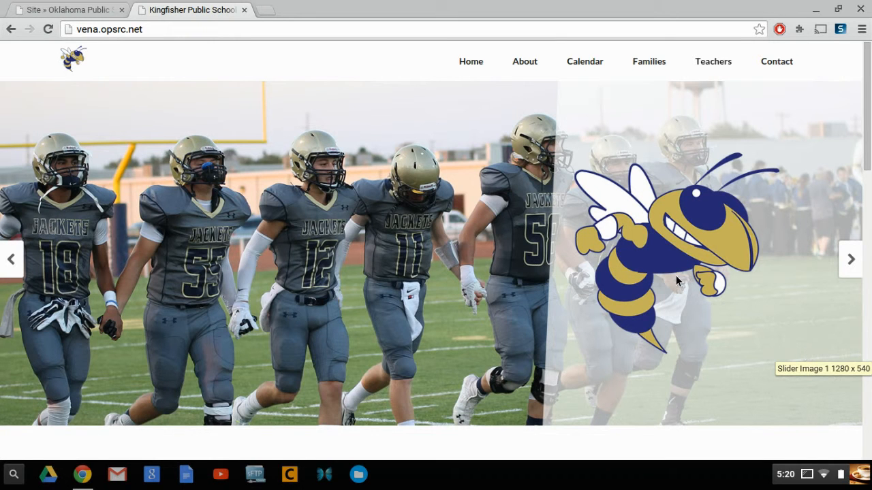
mouse_move(257, 120)
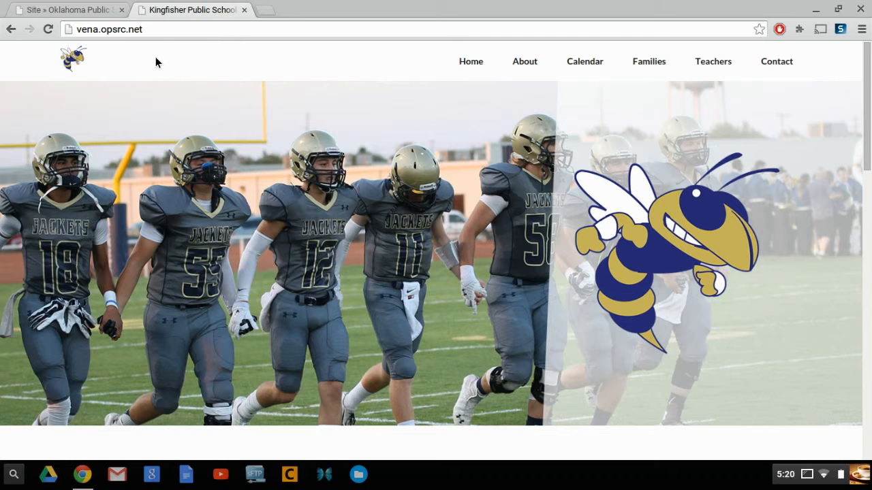
mouse_move(380, 191)
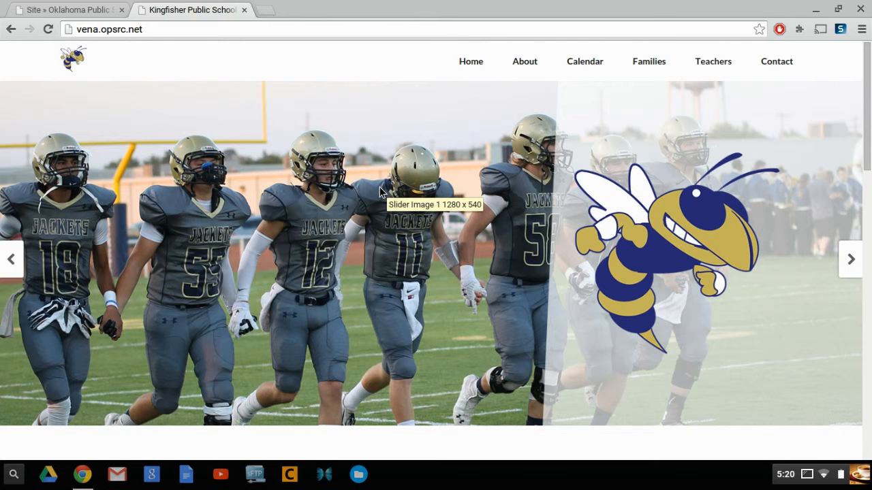
scroll("down", 3)
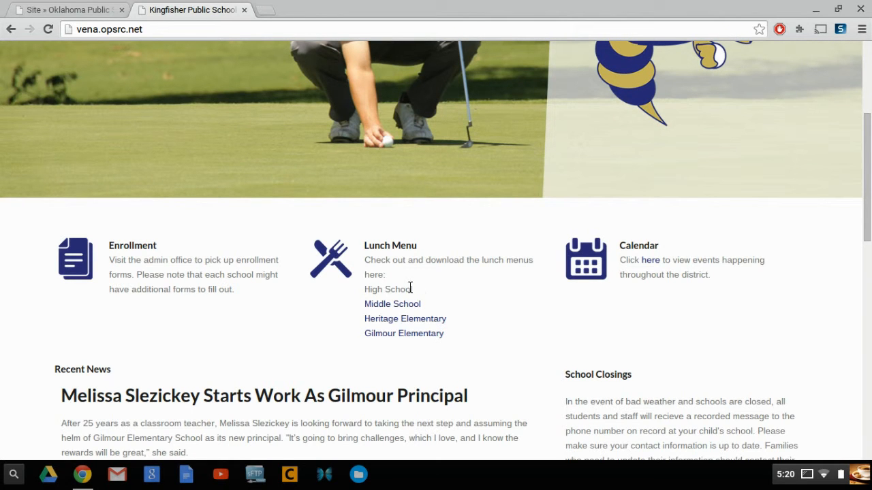
mouse_move(362, 294)
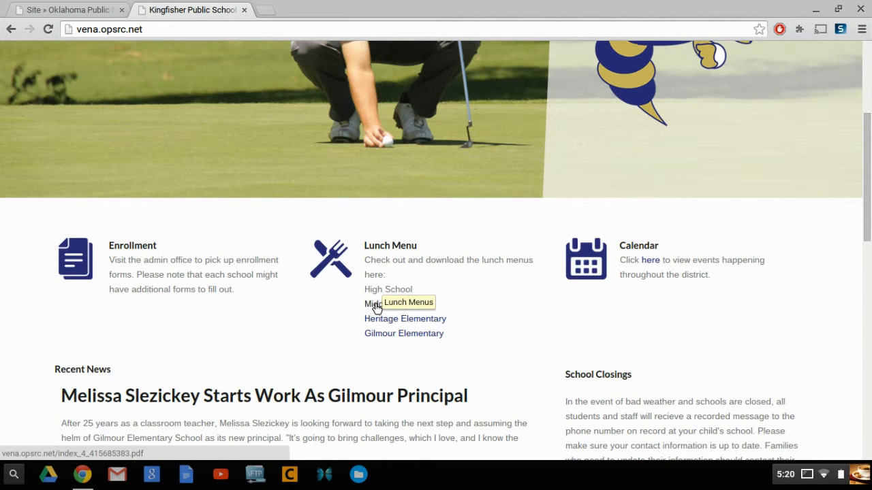
left_click(374, 303)
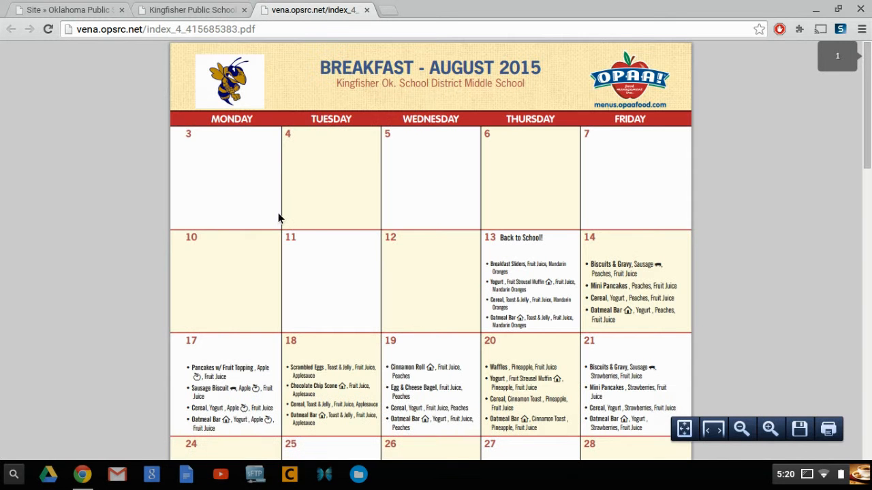
left_click(367, 10)
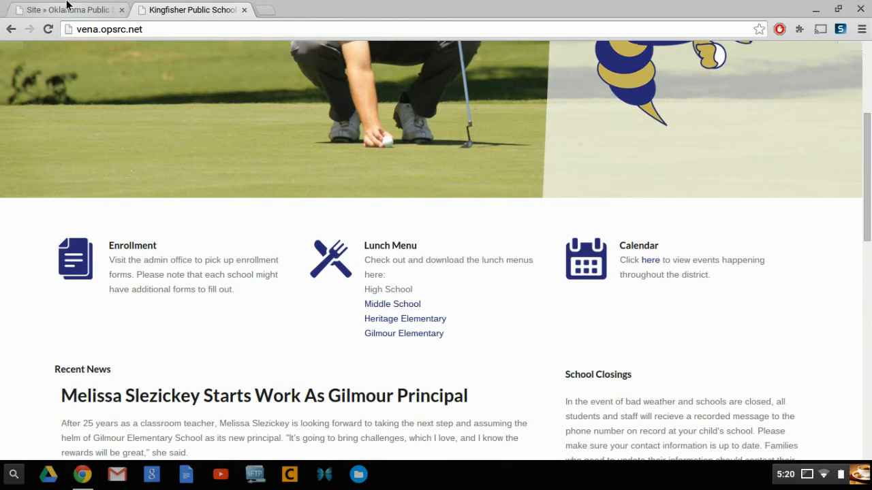
Step: Bring up the vena.opsrc.net Home Page for editing in the site content editor
left_click(65, 10)
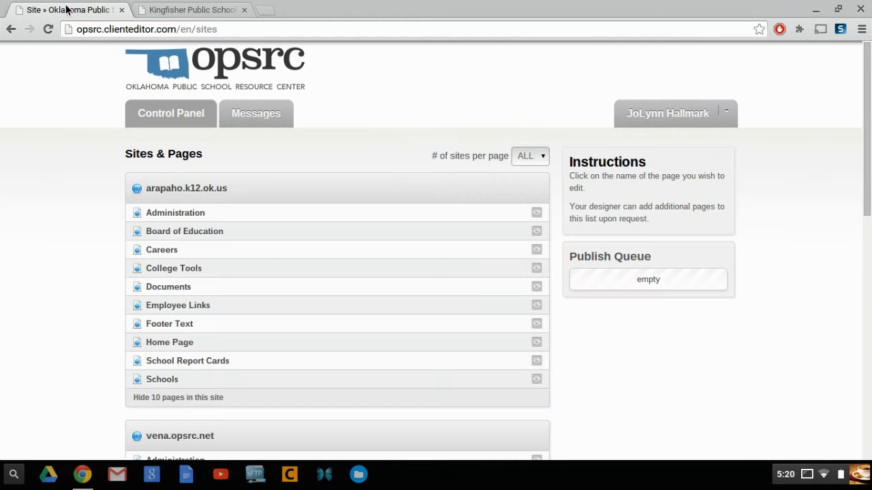
mouse_move(302, 168)
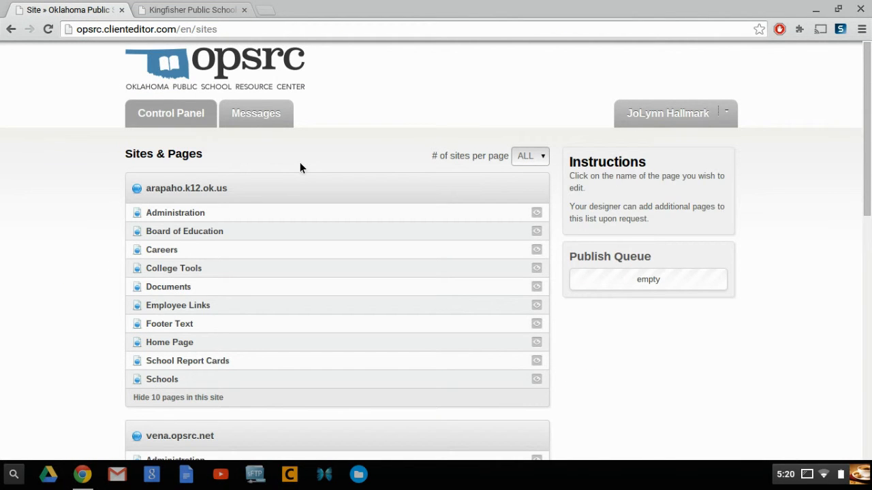
mouse_move(212, 166)
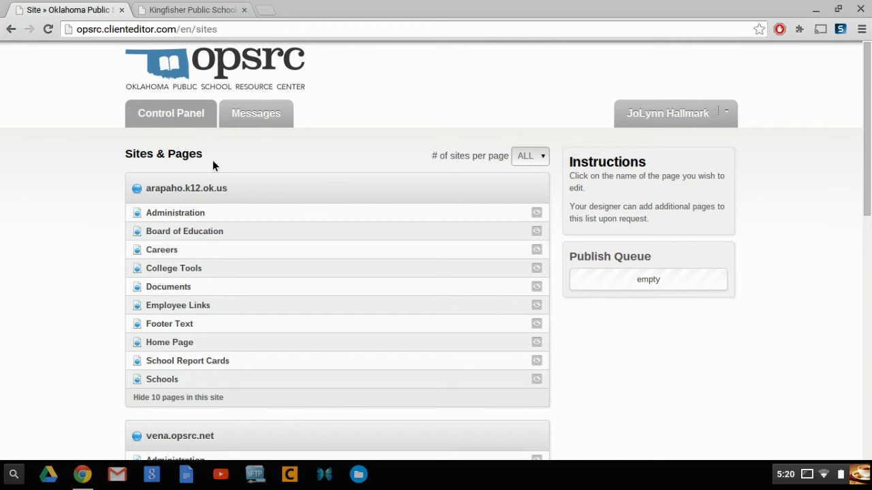
mouse_move(229, 212)
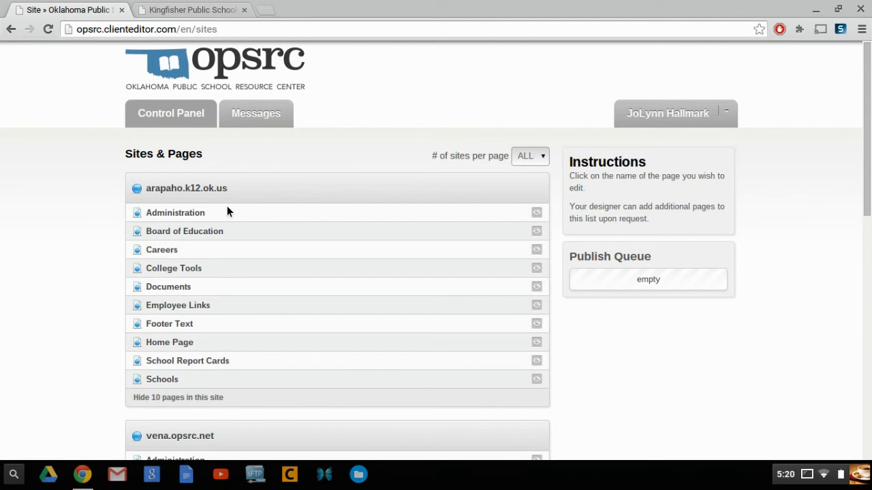
mouse_move(243, 215)
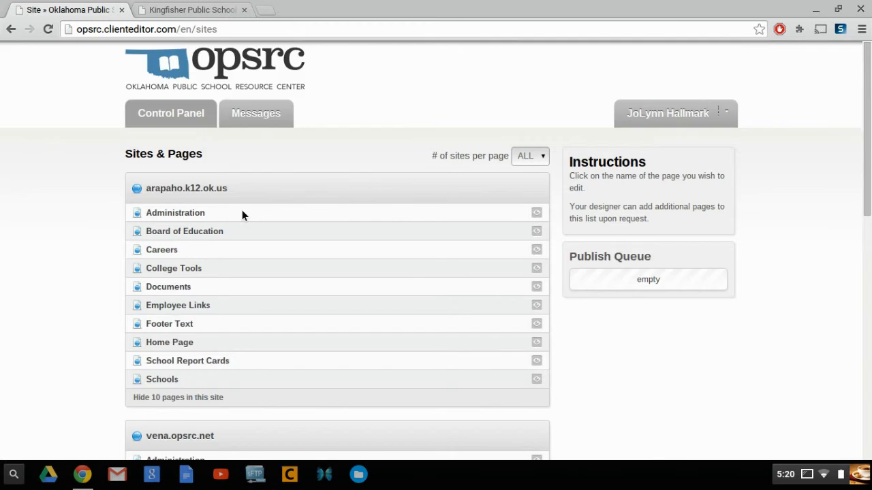
scroll("down", 3)
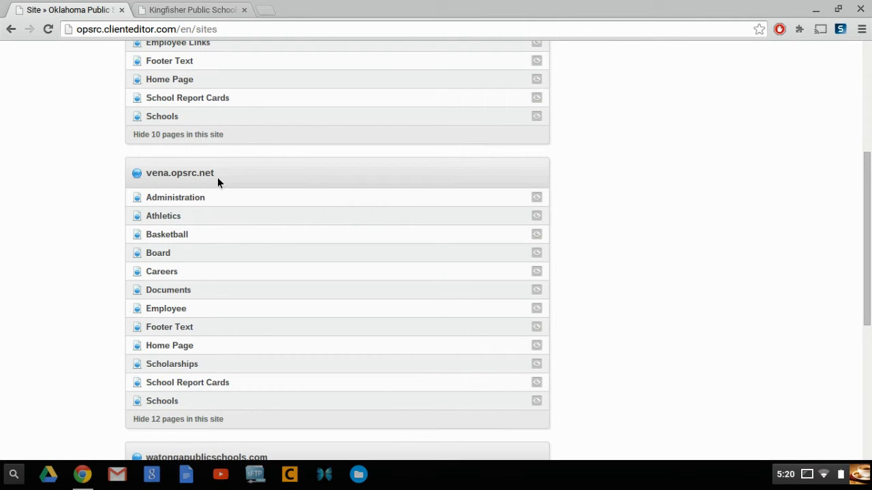
mouse_move(239, 171)
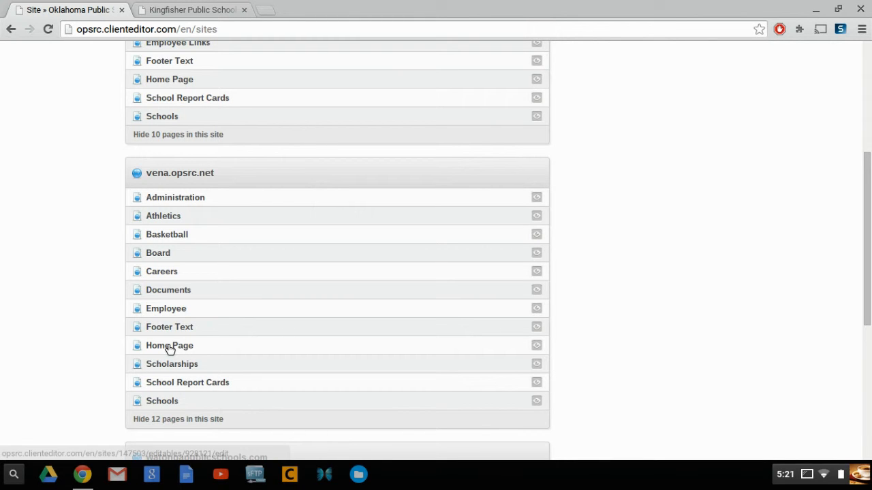
left_click(169, 346)
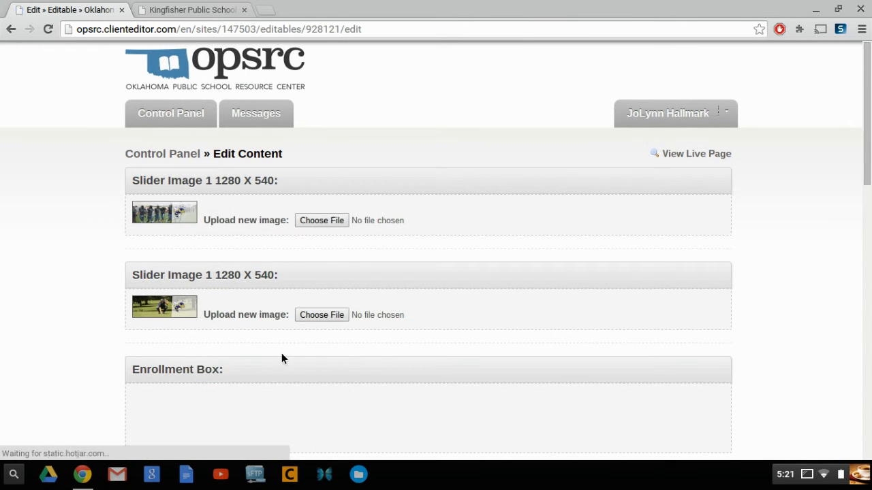
Step: Select 'High School' in the Lunch Menus editor and start a link on it
scroll("down", 3)
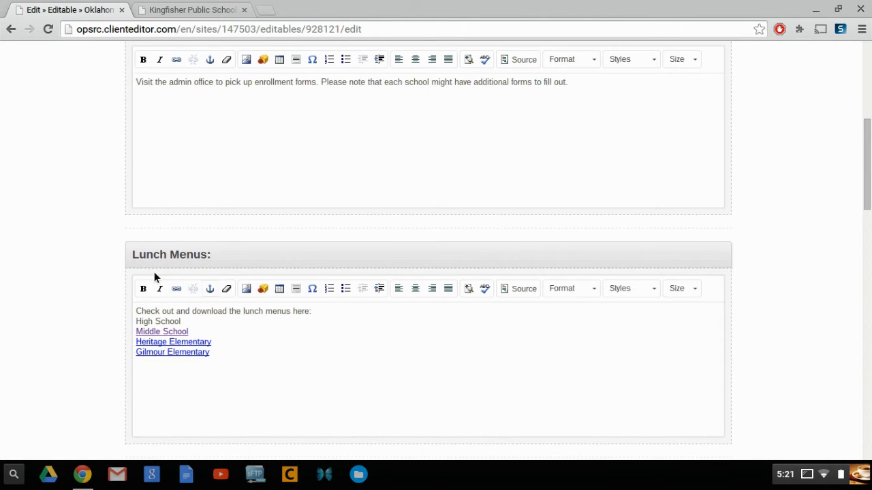
scroll("down", 3)
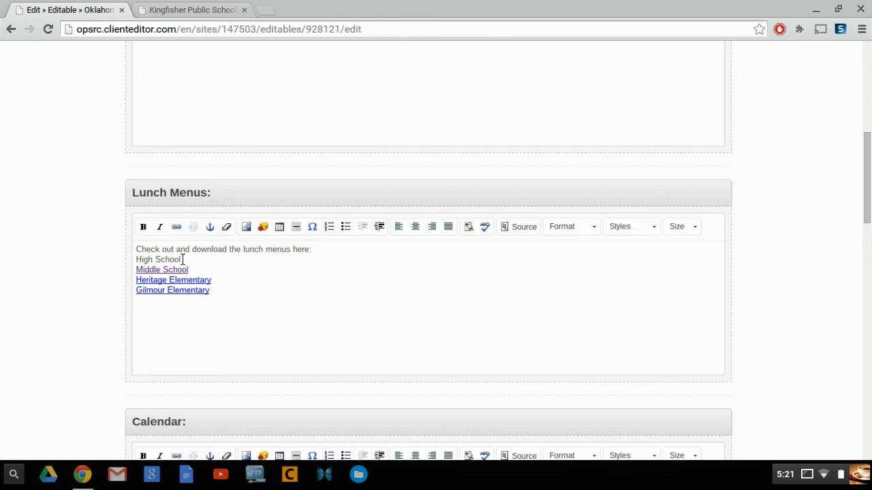
double_click(158, 259)
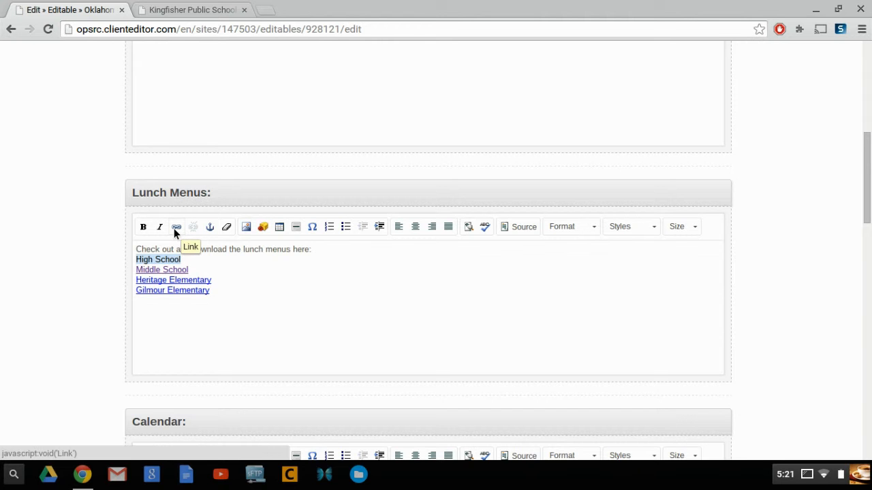
mouse_move(177, 232)
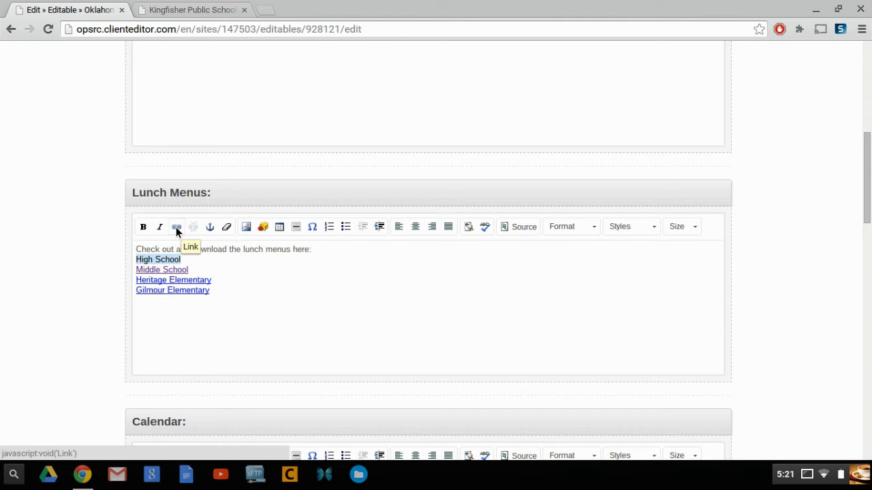
left_click(176, 226)
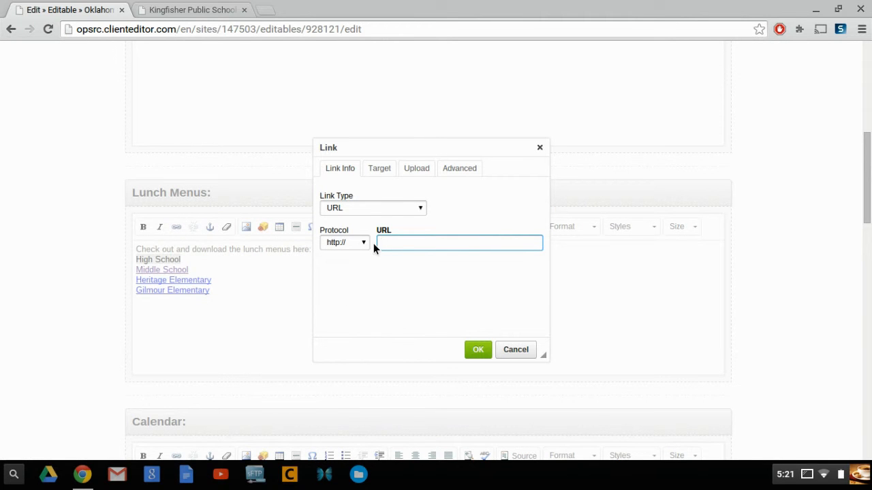
mouse_move(415, 259)
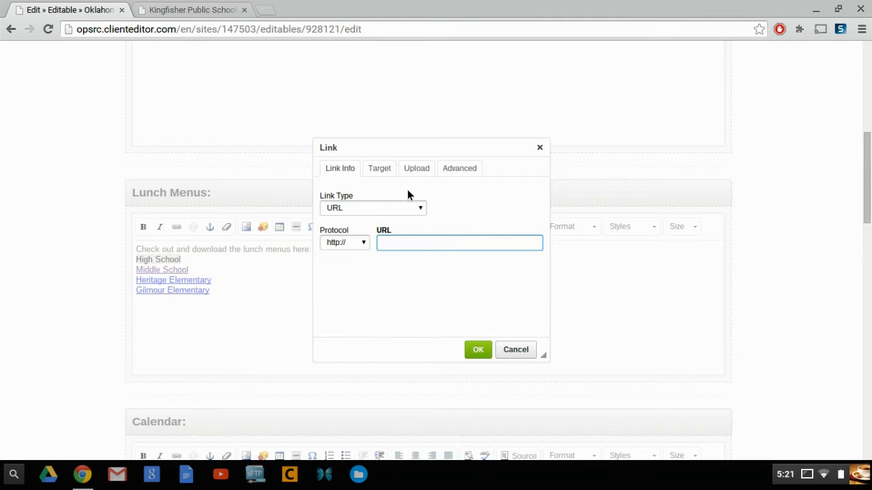
Step: Choose ExampleHSLunchMenus.pdf from Downloads as the file to upload for the link
left_click(417, 169)
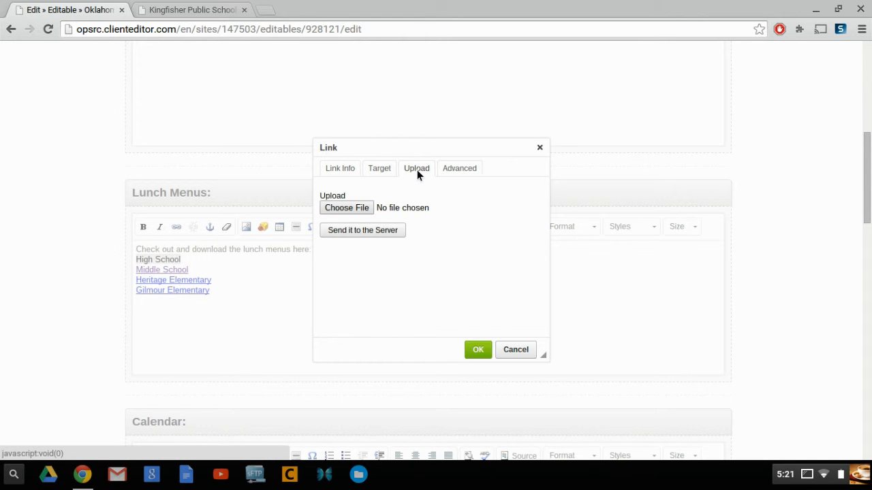
mouse_move(379, 171)
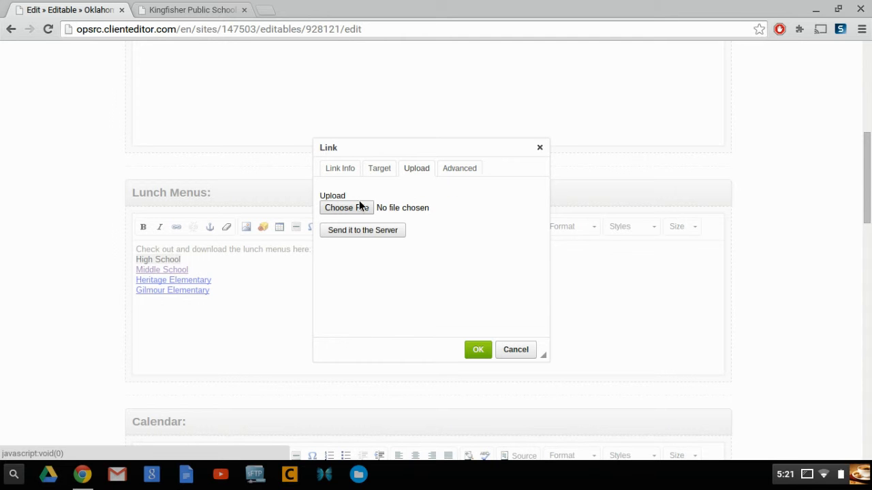
left_click(346, 207)
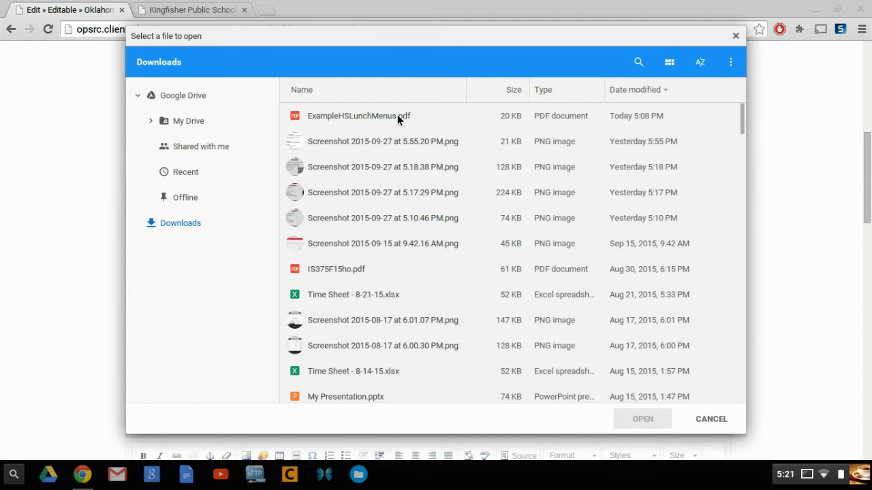
left_click(358, 116)
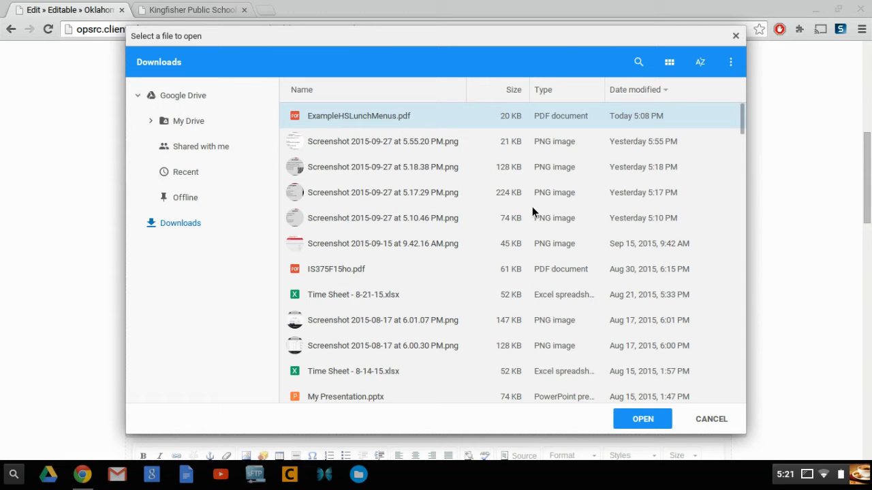
left_click(641, 419)
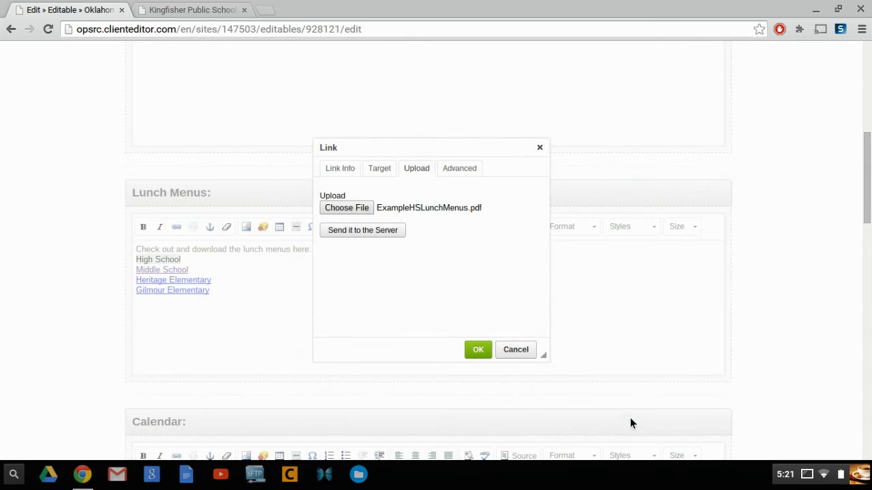
Step: Send the PDF to the server so its temporary_uploads URL fills the link
left_click(363, 229)
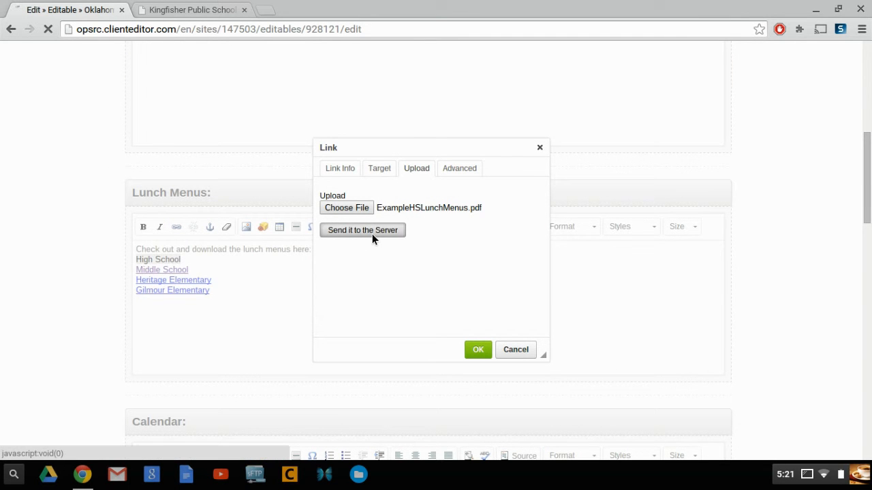
left_click(363, 229)
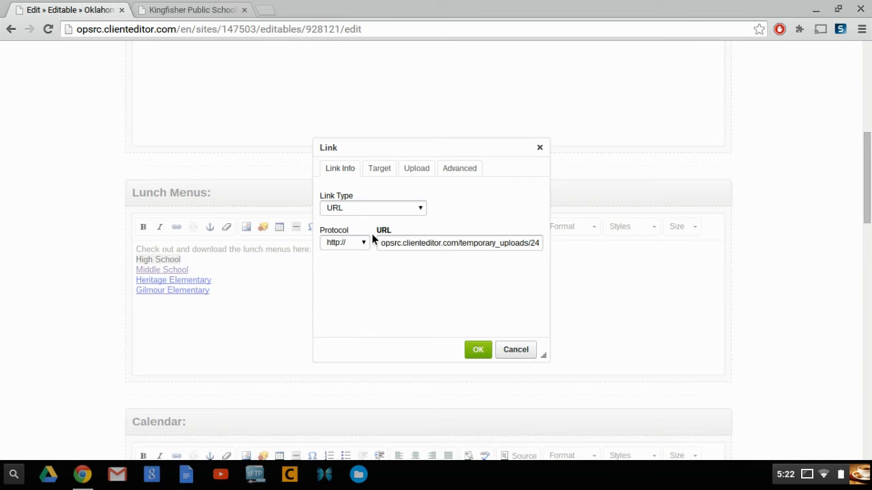
mouse_move(417, 229)
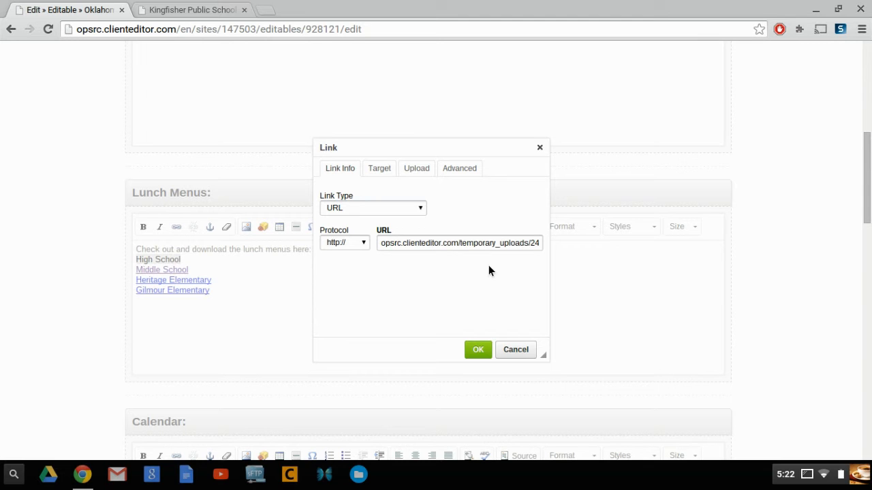
mouse_move(411, 193)
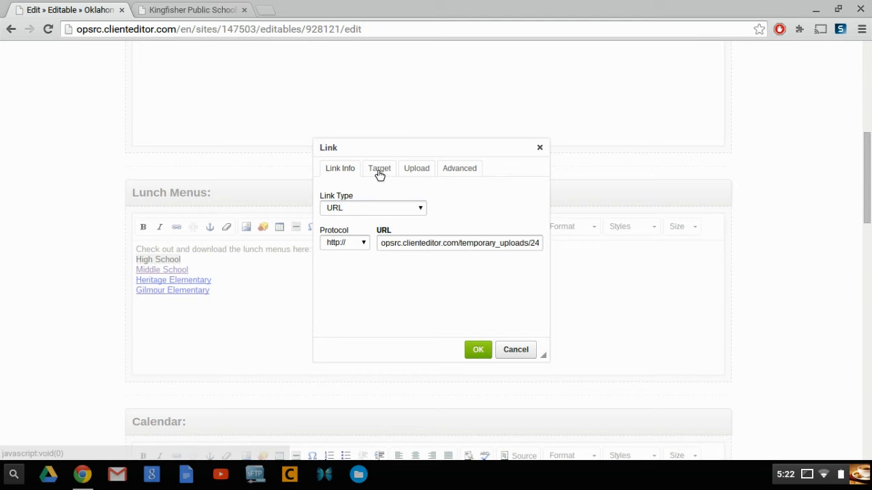
Step: Set the link target to New Window (_blank) and apply the link to 'High School'
left_click(379, 169)
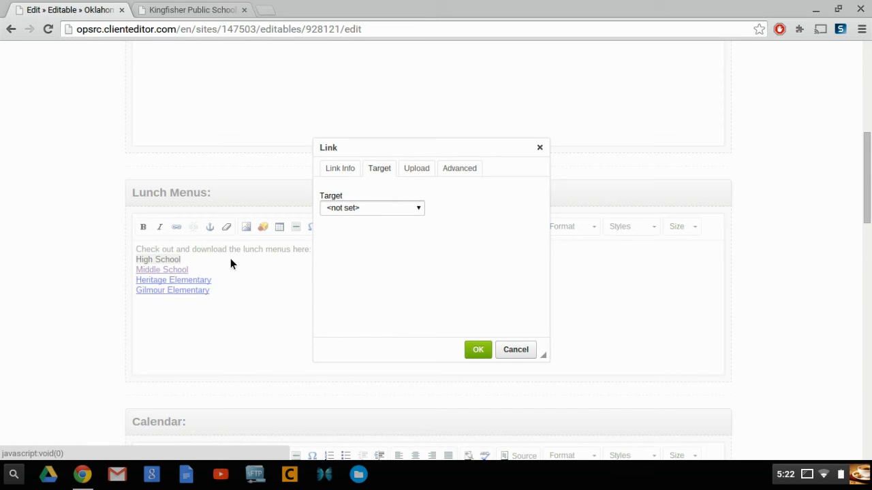
mouse_move(306, 289)
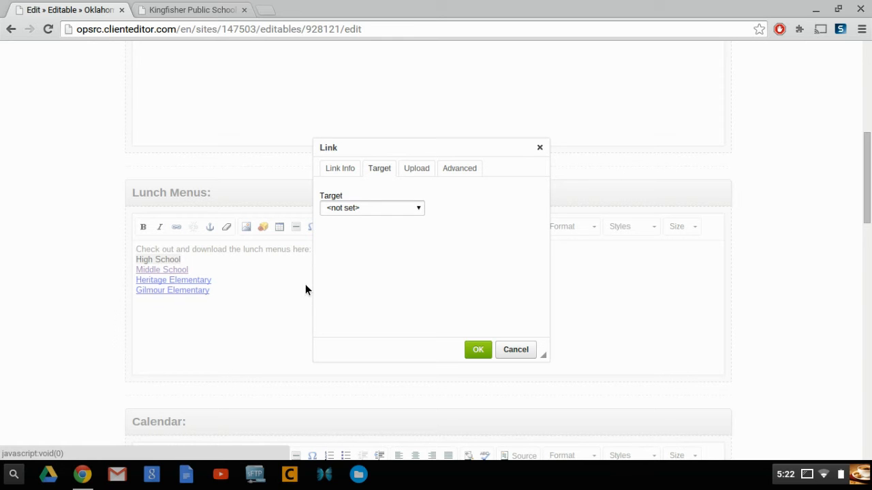
mouse_move(381, 211)
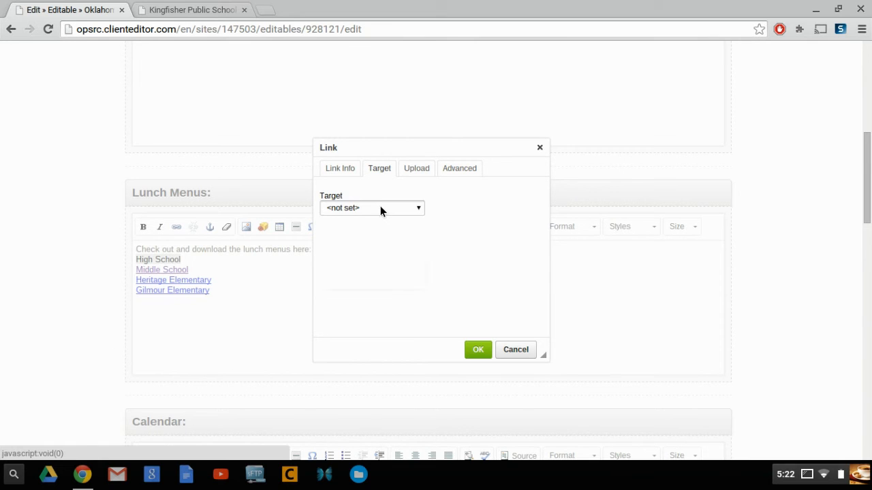
left_click(371, 207)
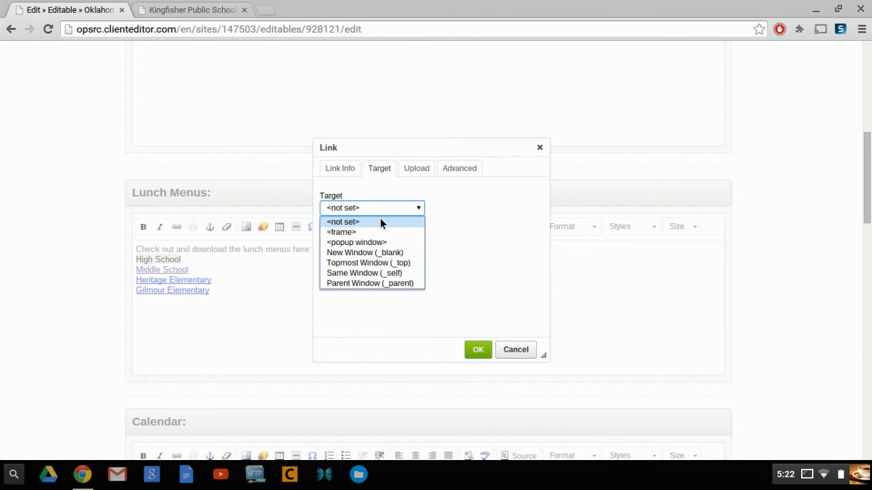
left_click(365, 252)
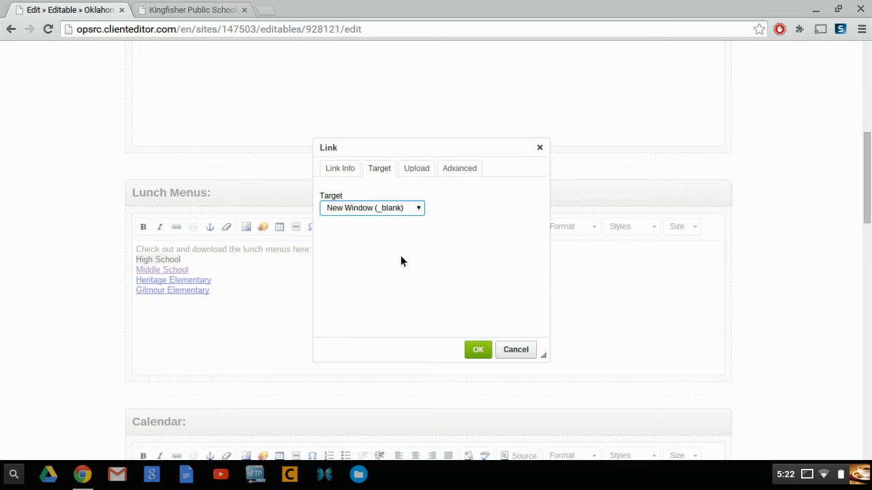
mouse_move(402, 157)
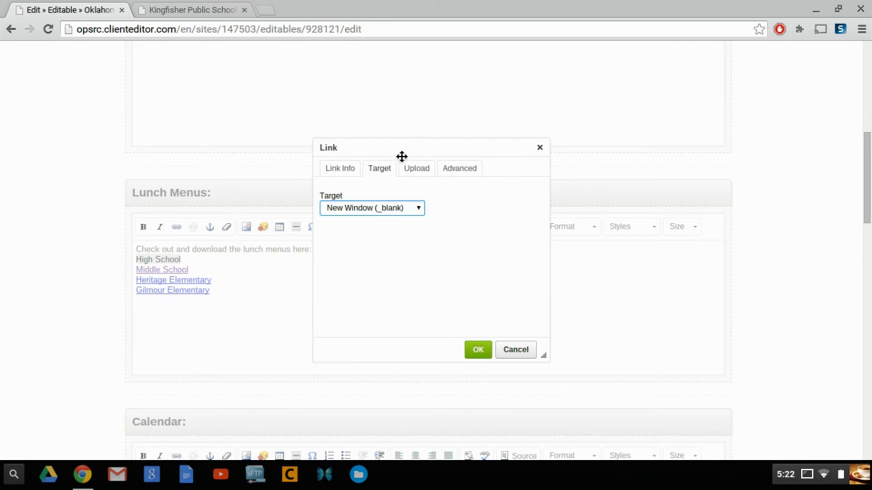
left_click(340, 169)
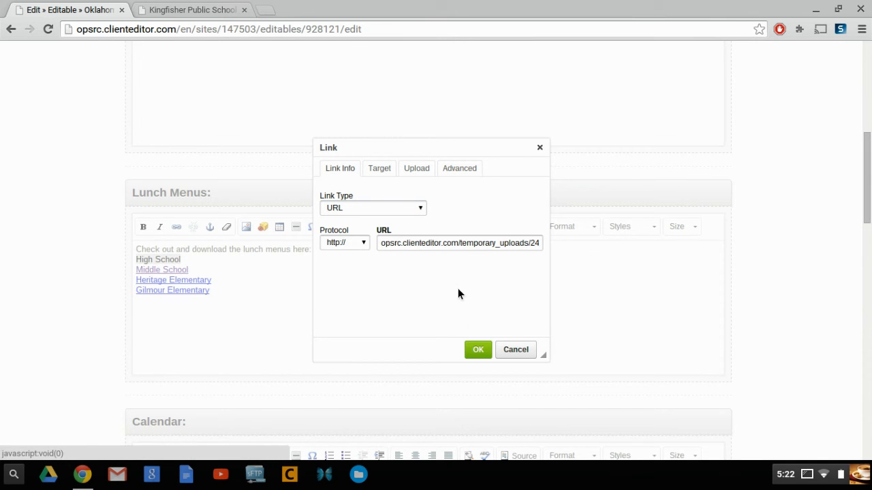
left_click(476, 349)
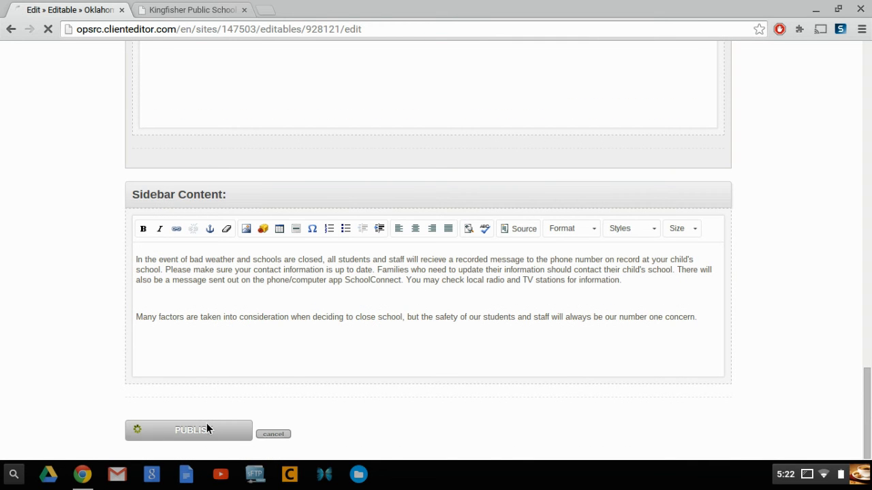
Step: Publish the homepage edits and return to the live Kingfisher school homepage
left_click(189, 431)
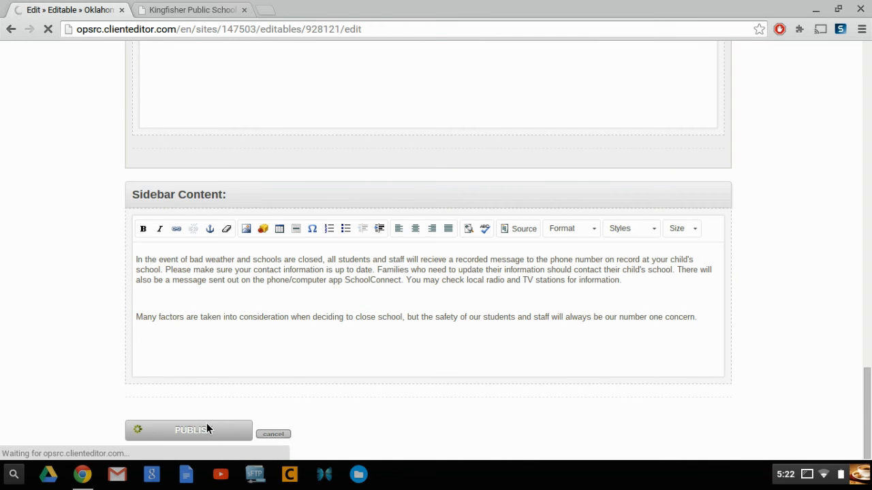
left_click(188, 431)
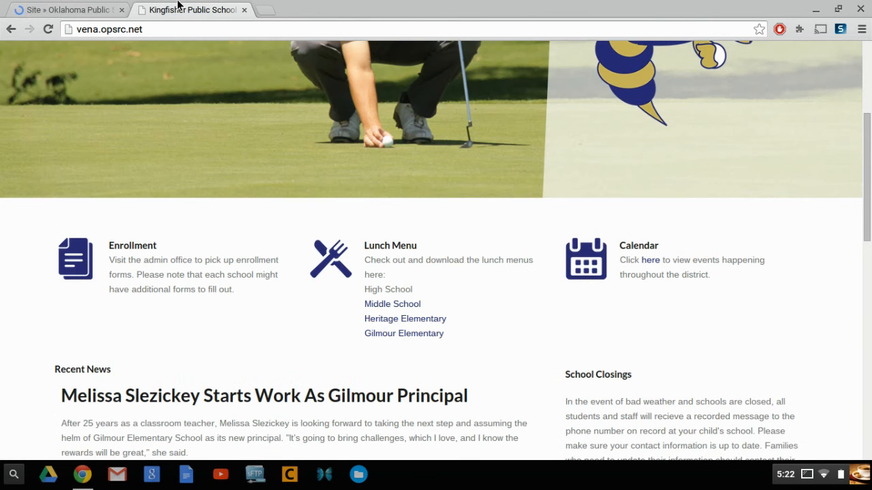
Step: Reload the homepage and open the High School lunch menu PDF in a new tab
left_click(49, 29)
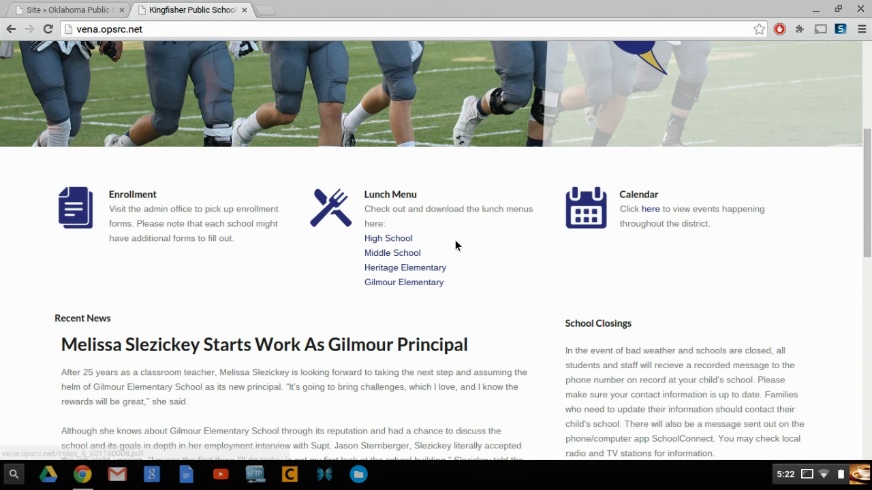
left_click(387, 237)
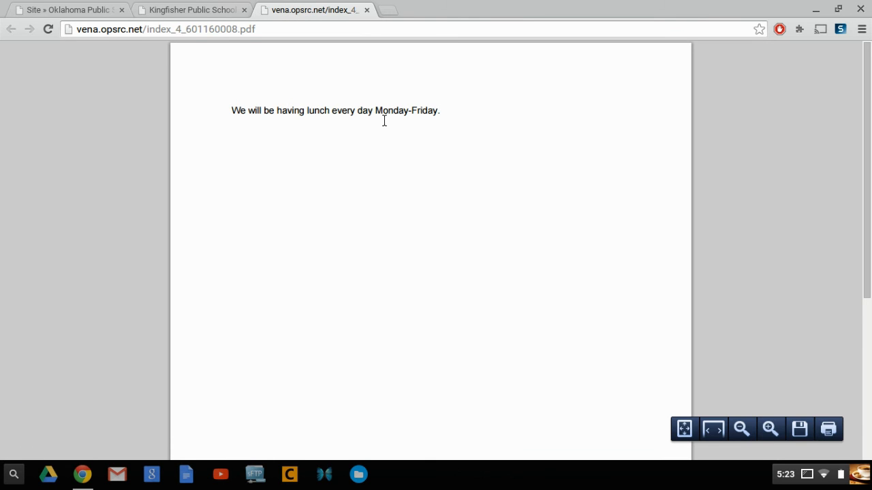
mouse_move(368, 141)
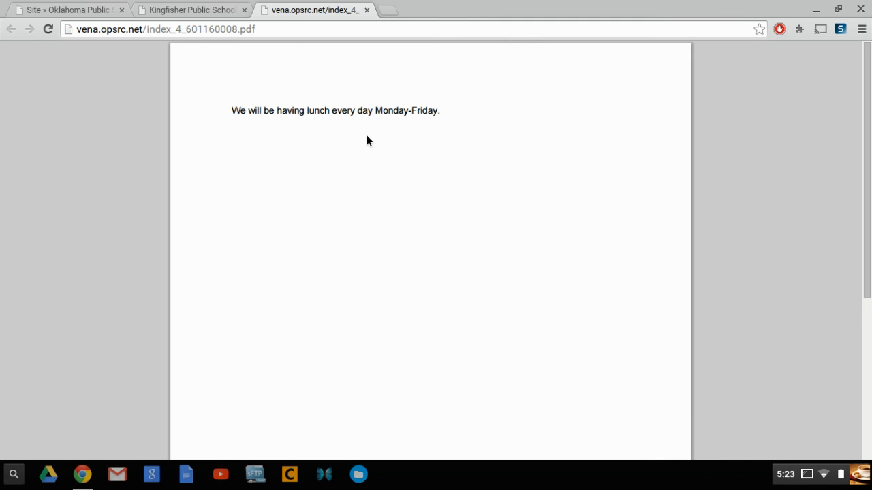
mouse_move(584, 252)
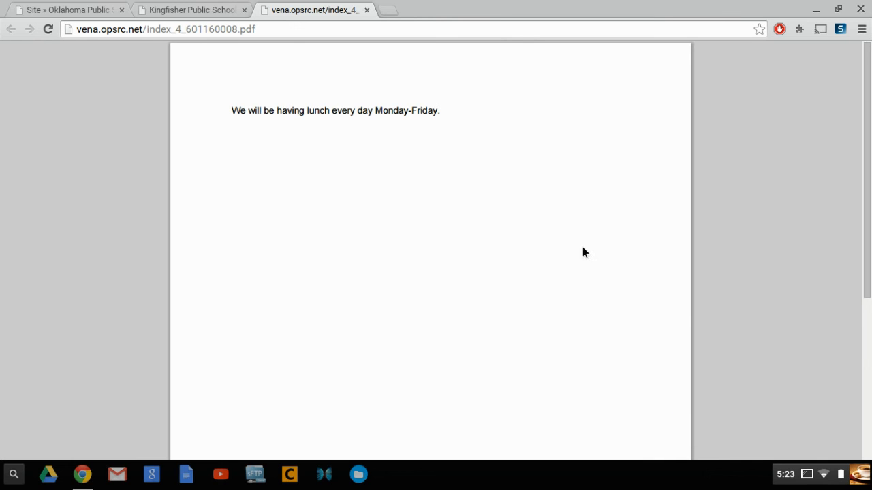
mouse_move(747, 351)
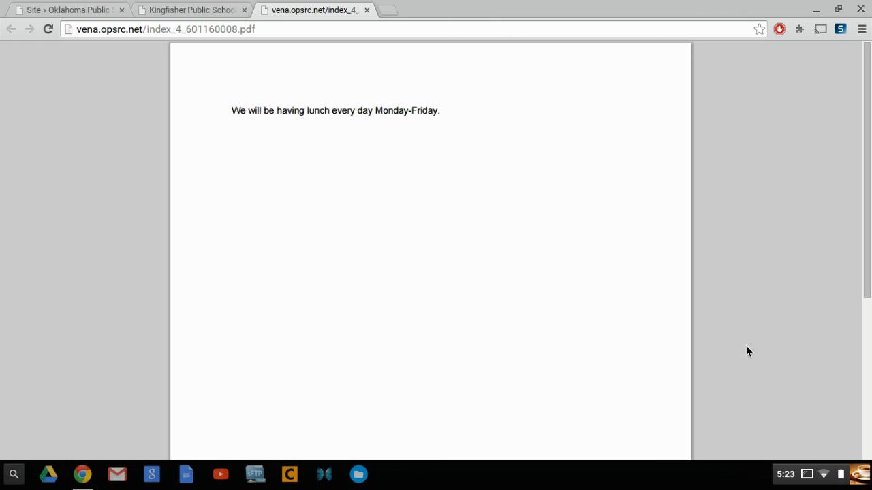
mouse_move(803, 390)
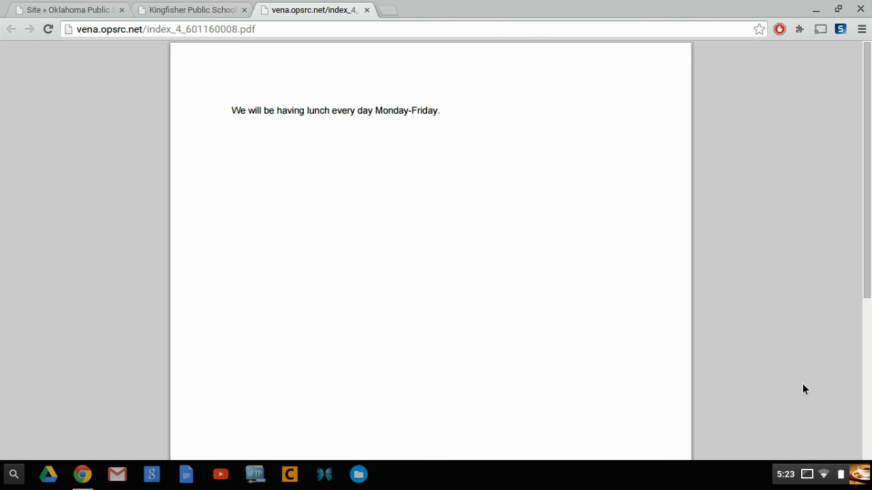